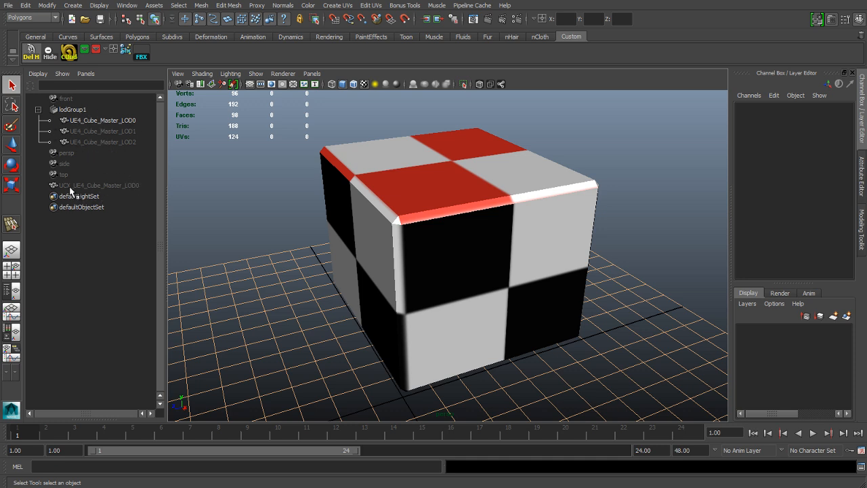
- Select UCX_UE4_Cube_Master_LOD0, verify its name in the Channel Box, and select it with lodGroup1
click(98, 184)
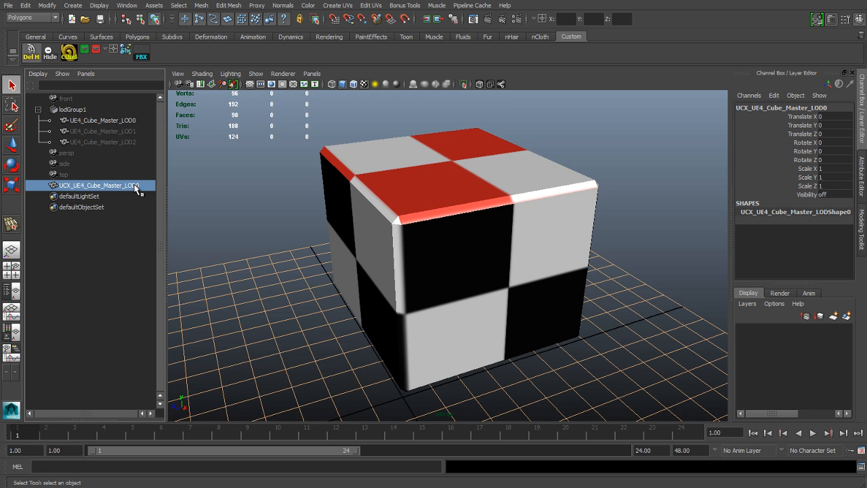
mouse_move(257, 203)
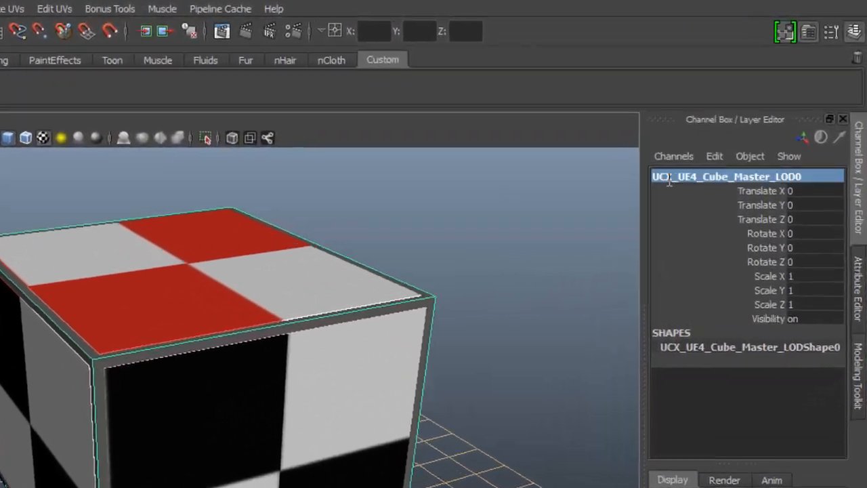
double_click(726, 177)
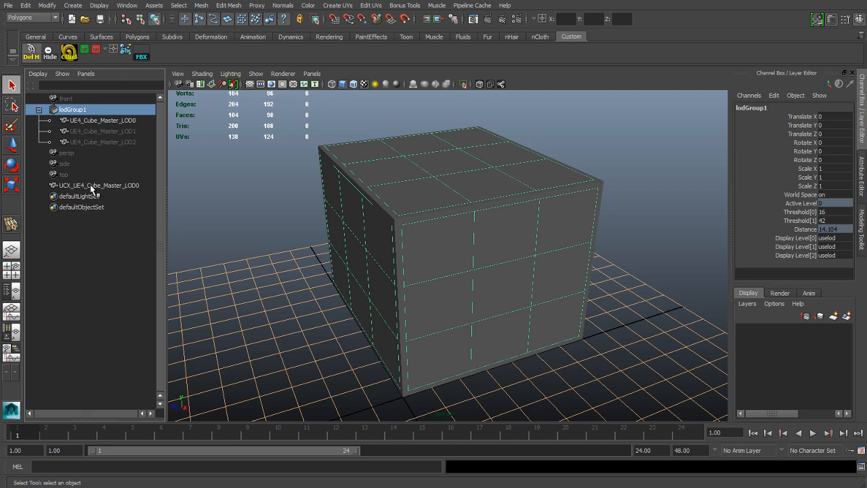
click(98, 184)
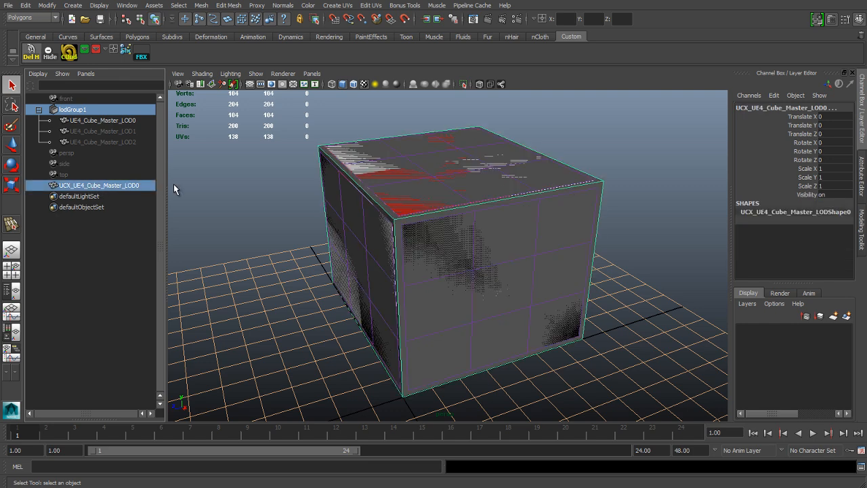
mouse_move(209, 197)
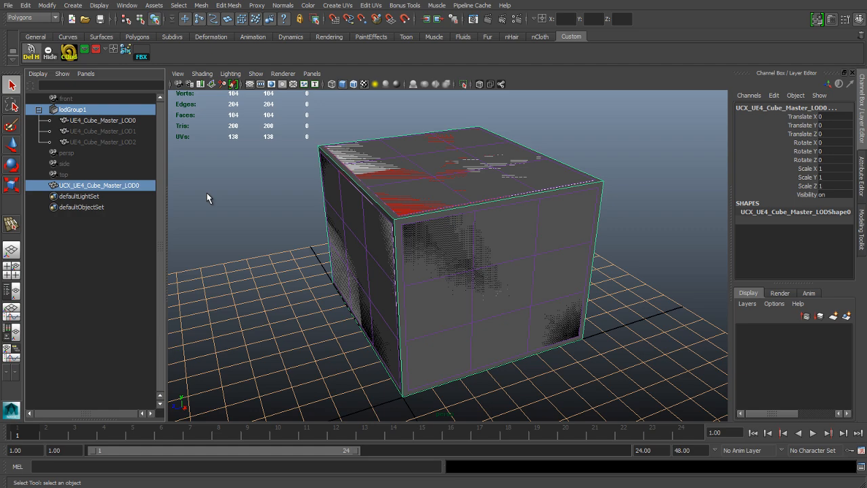
mouse_move(542, 233)
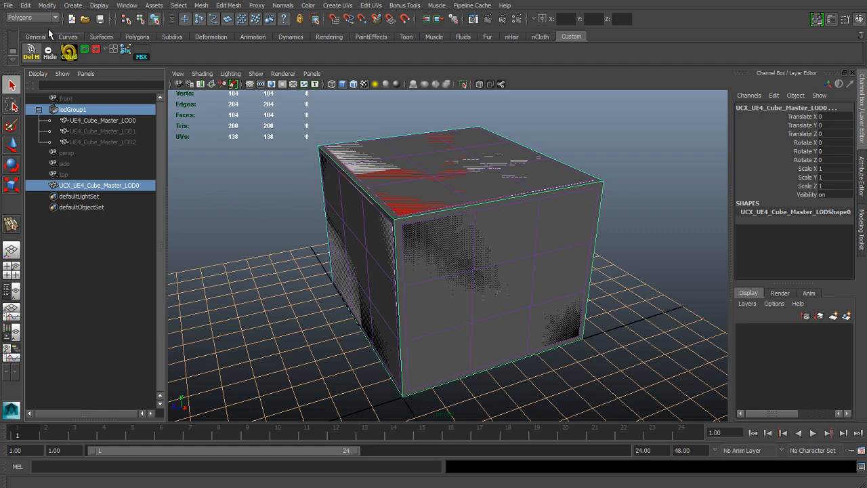
- Start Export Selection from the File menu to reach the FBX export dialog
click(8, 5)
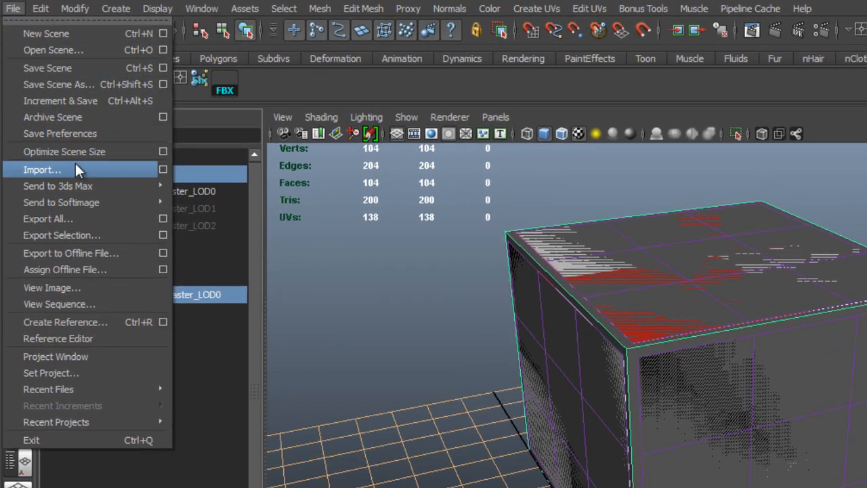
mouse_move(144, 237)
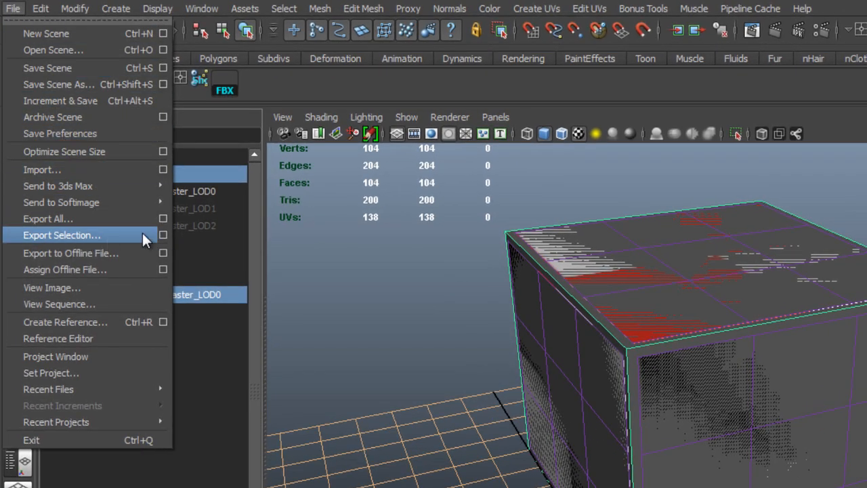
click(62, 236)
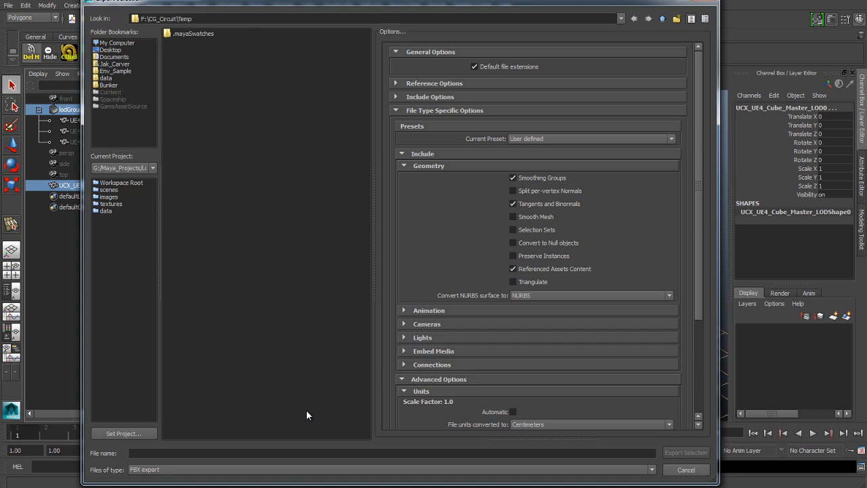
mouse_move(623, 73)
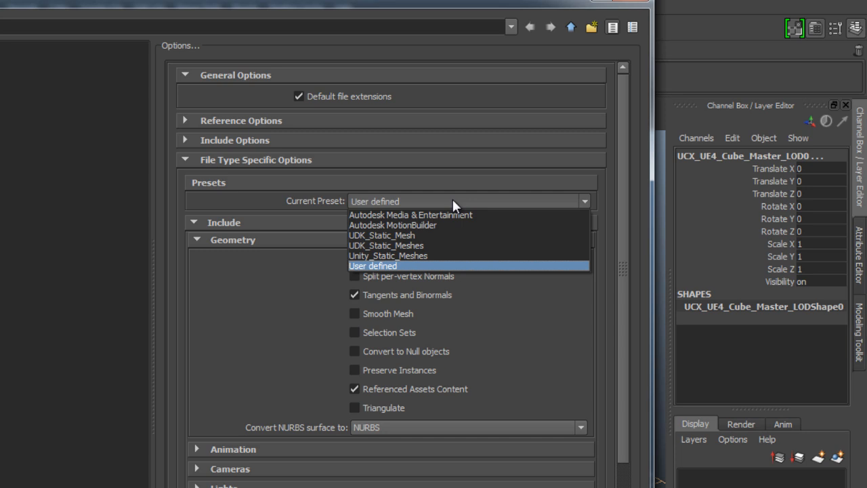
mouse_move(413, 214)
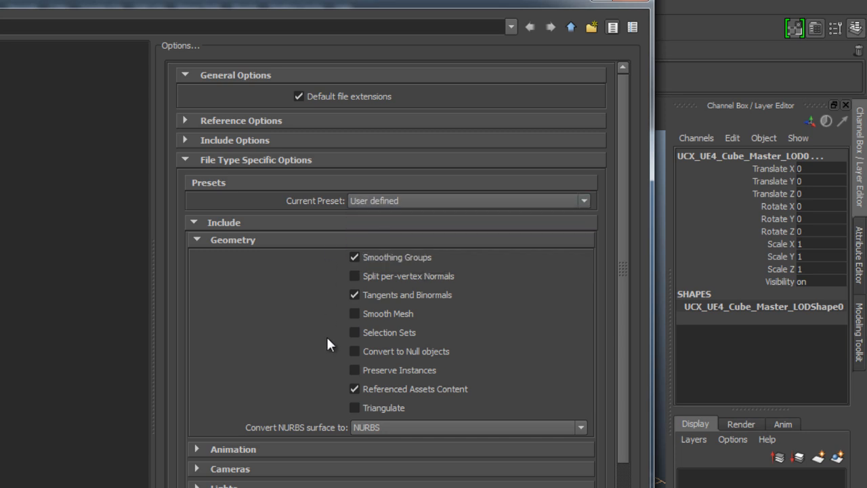
- In FBX Geometry options, disable Tangents and Binormals and enable Smooth Mesh and Triangulate
click(241, 119)
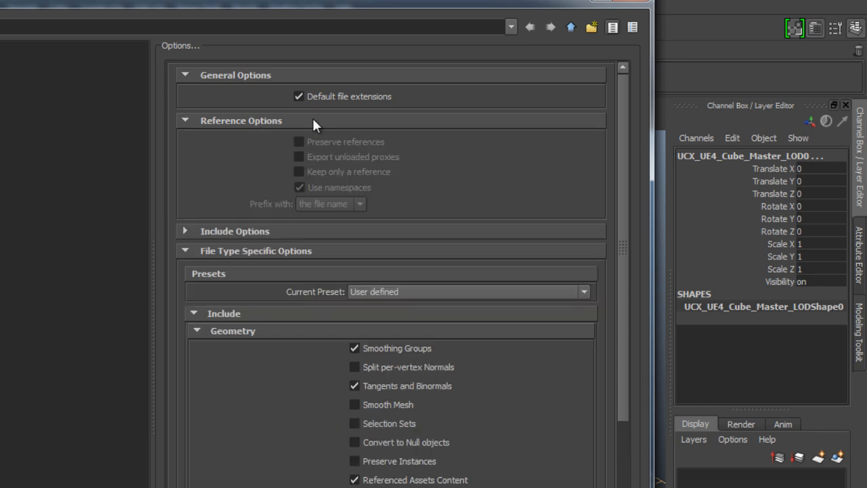
click(184, 120)
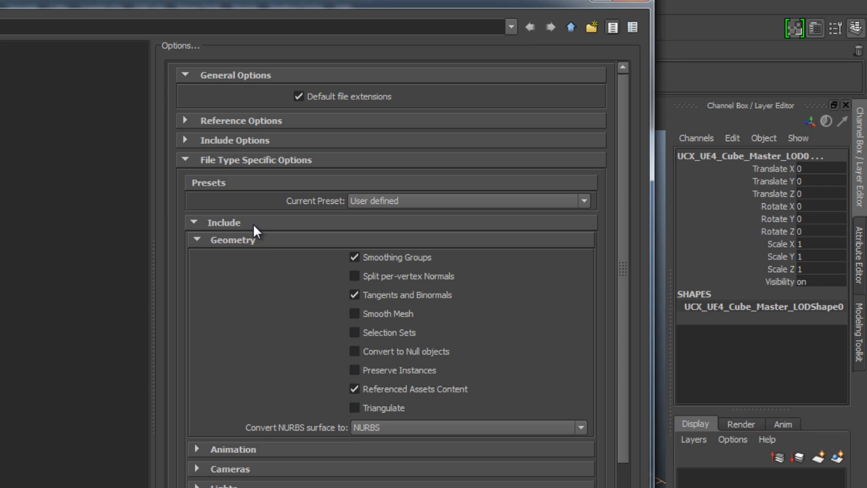
mouse_move(542, 226)
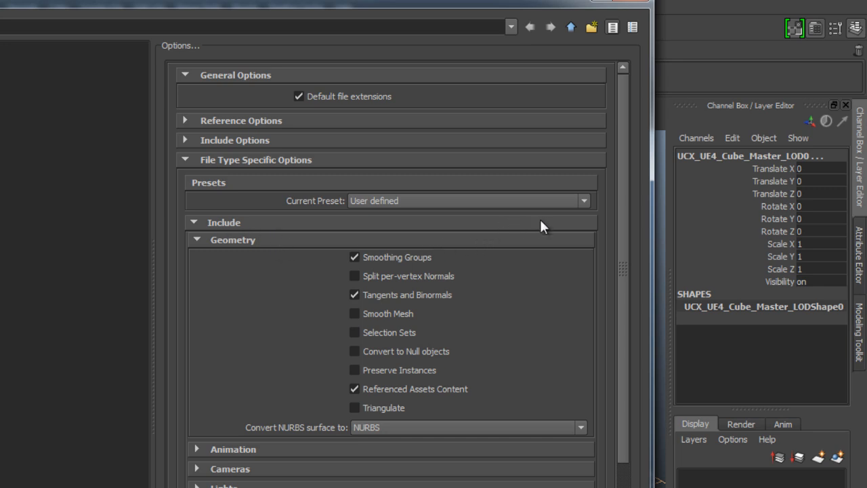
mouse_move(503, 336)
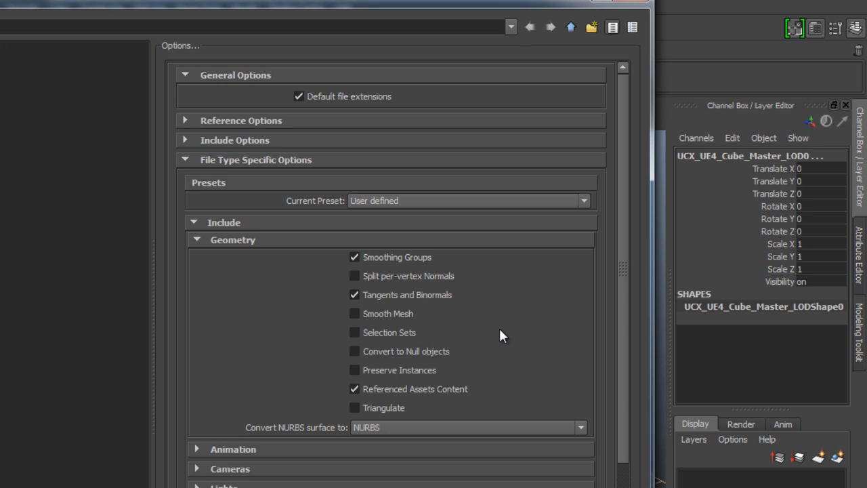
mouse_move(504, 333)
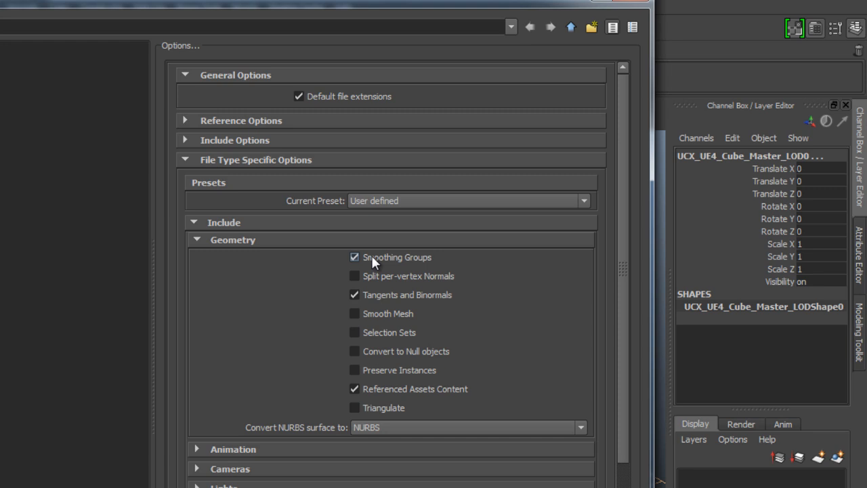
click(354, 295)
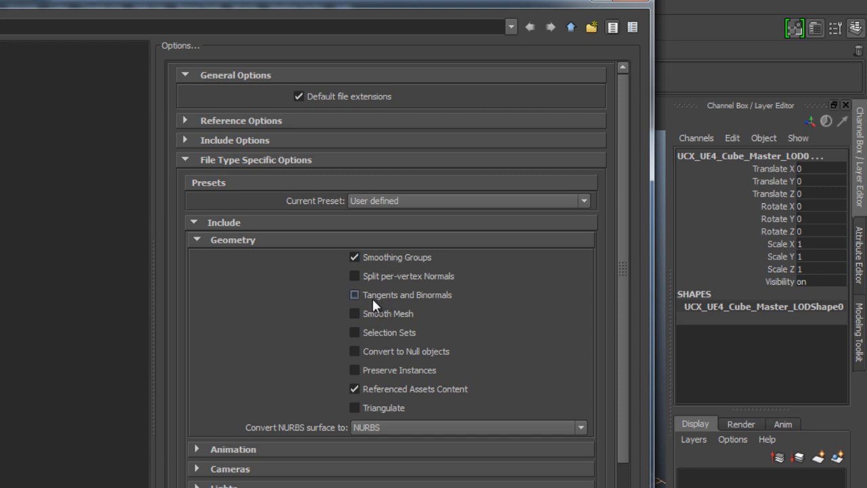
click(354, 313)
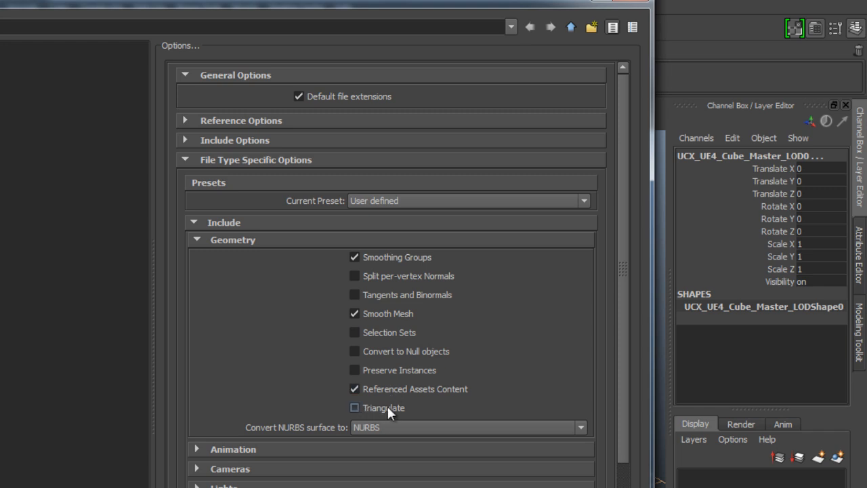
click(354, 406)
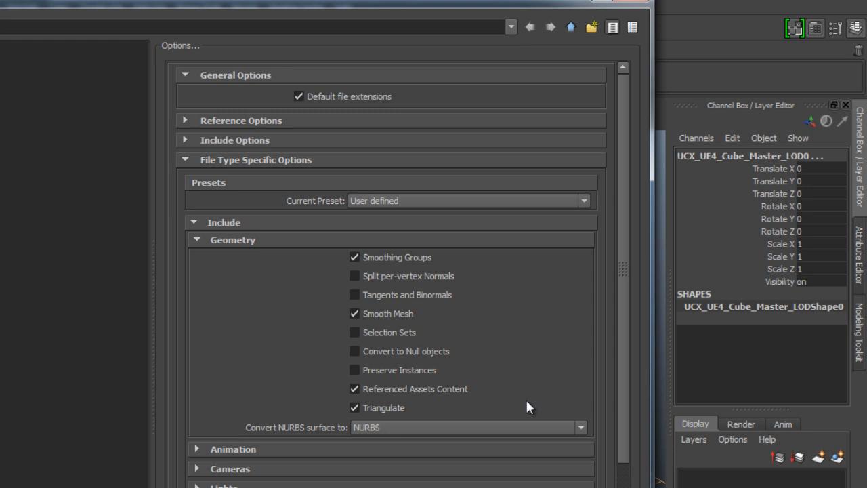
click(353, 407)
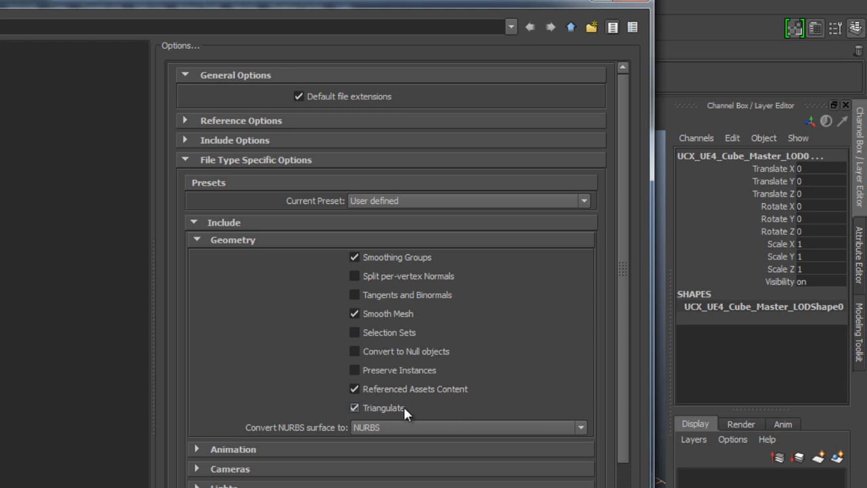
click(353, 407)
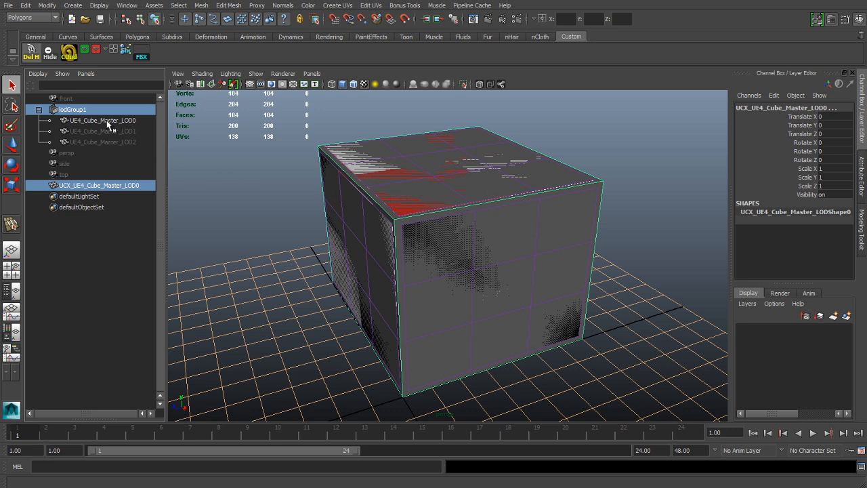
mouse_move(113, 125)
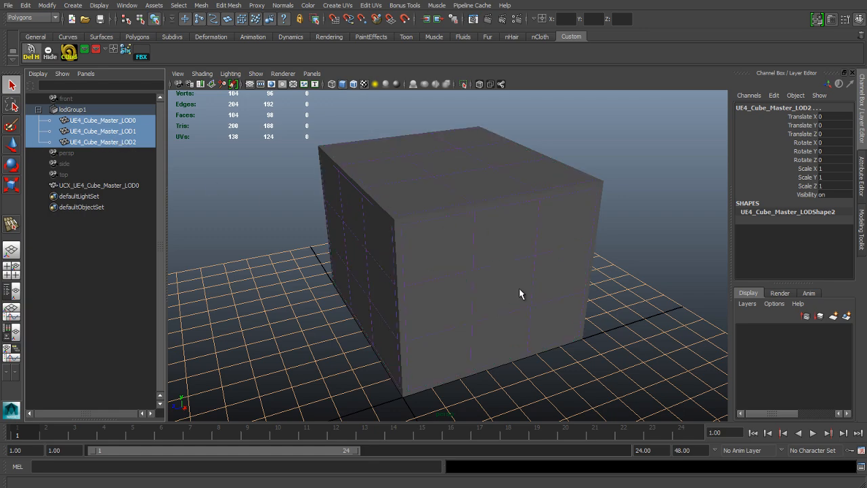
right_click(521, 292)
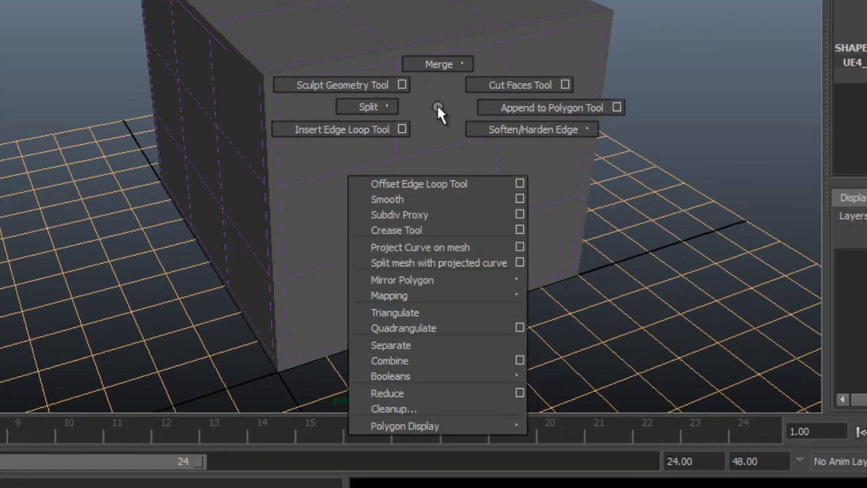
click(396, 312)
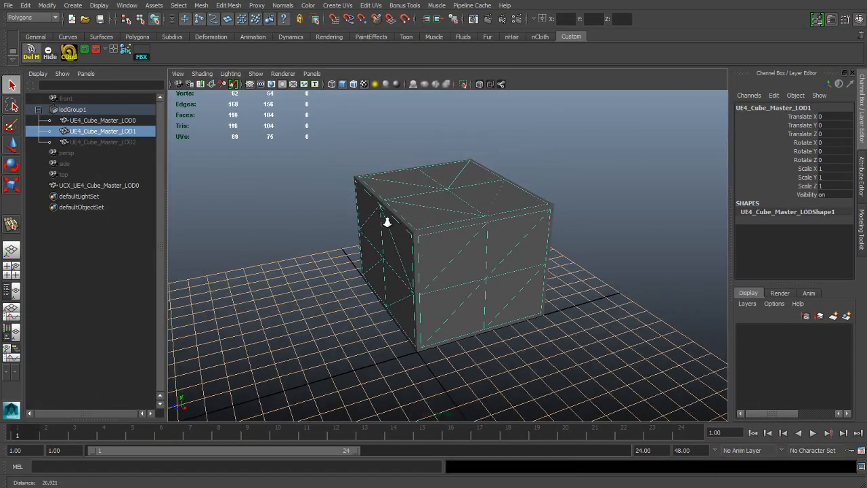
click(103, 142)
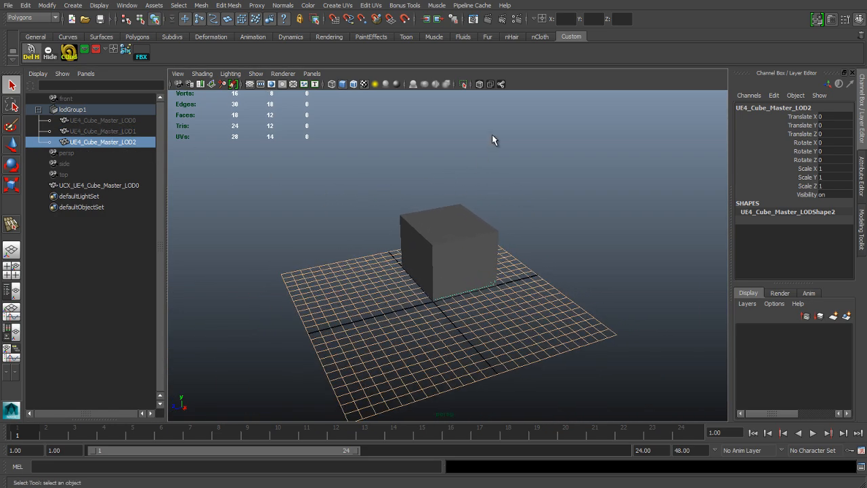
click(463, 84)
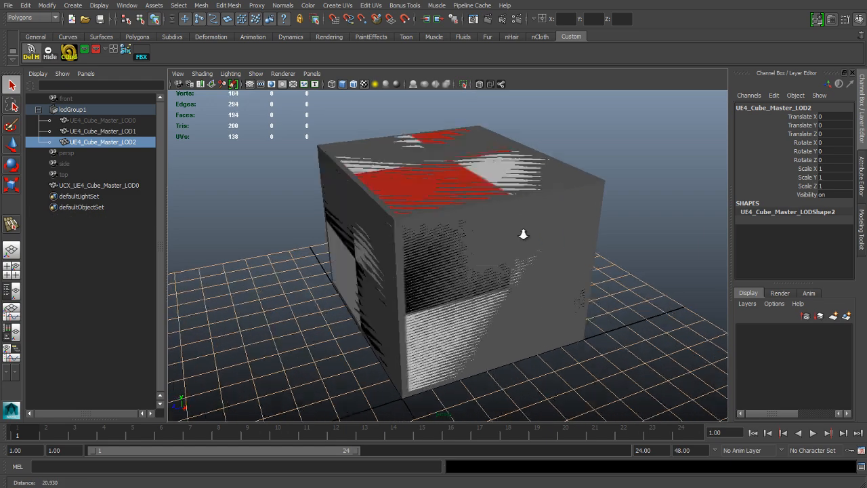
click(99, 184)
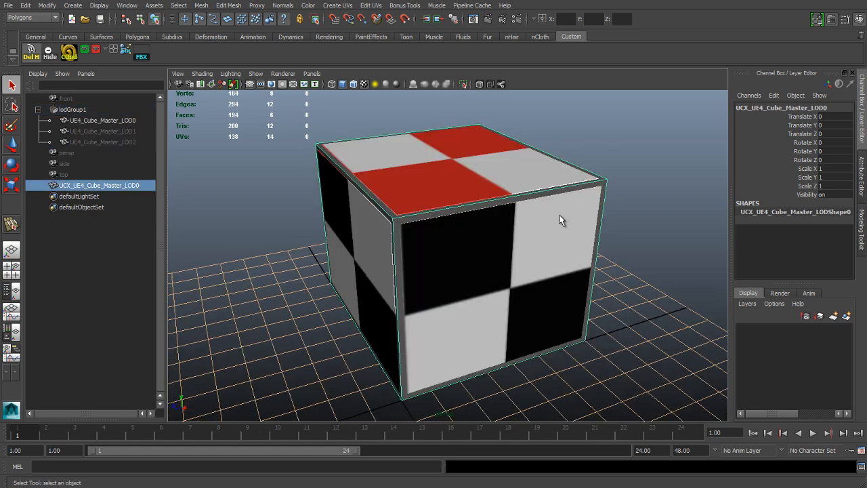
click(72, 108)
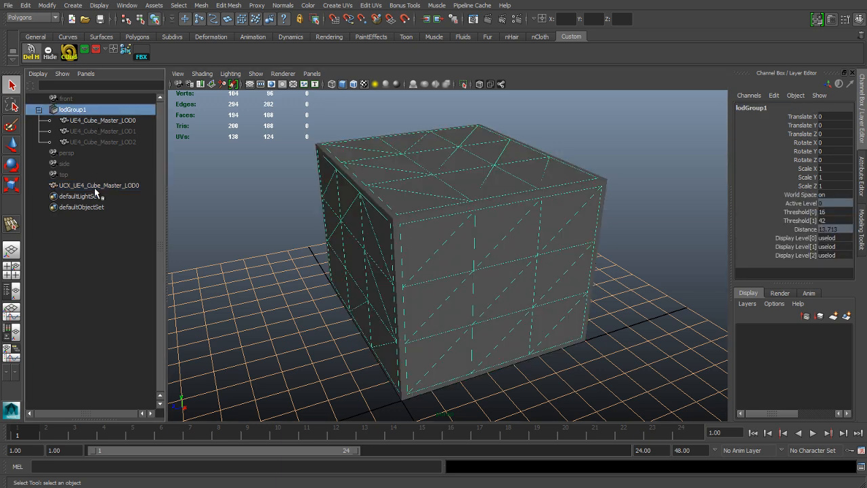
click(99, 185)
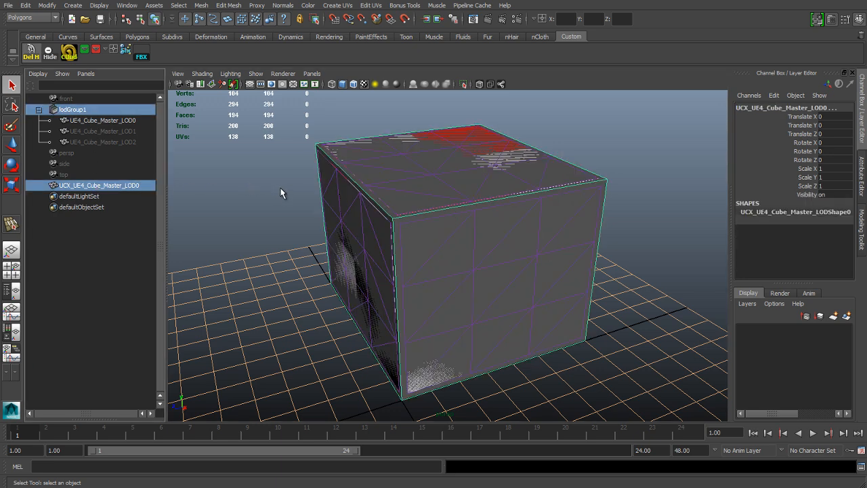
- Reopen Export Selection and expand the FBX options to review Geometry, Units and binary FBX 2013 format
click(8, 5)
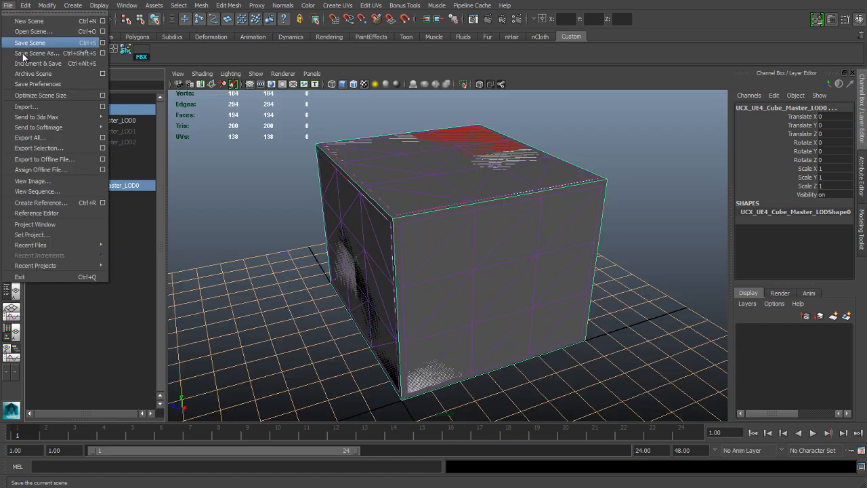
mouse_move(30, 138)
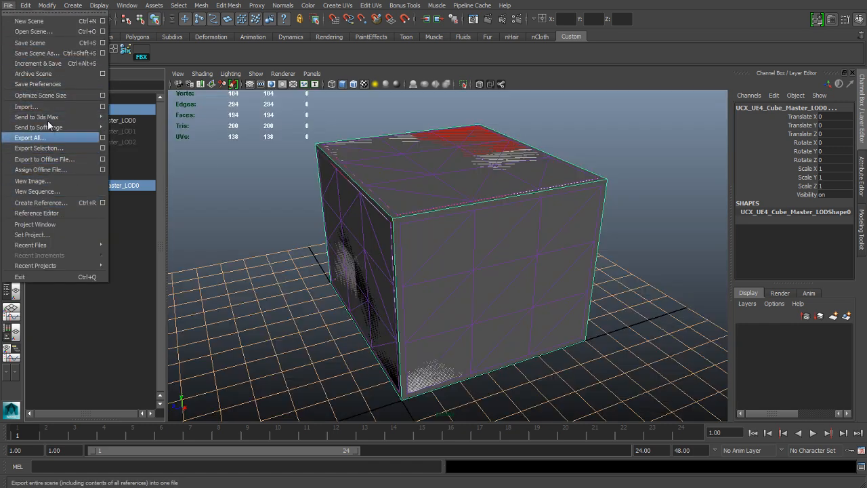
click(30, 137)
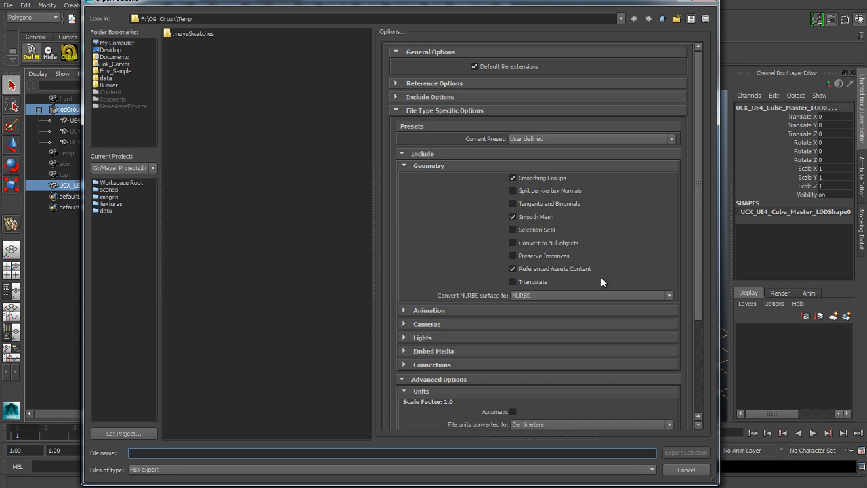
mouse_move(610, 233)
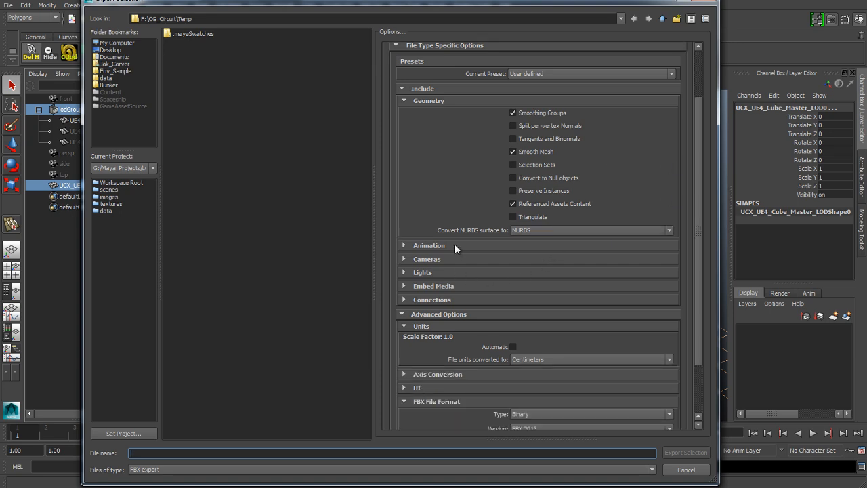
click(404, 246)
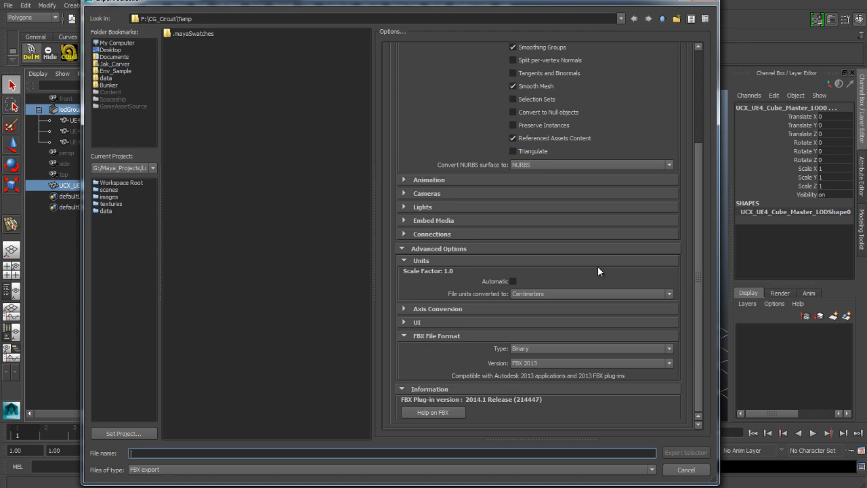
mouse_move(616, 322)
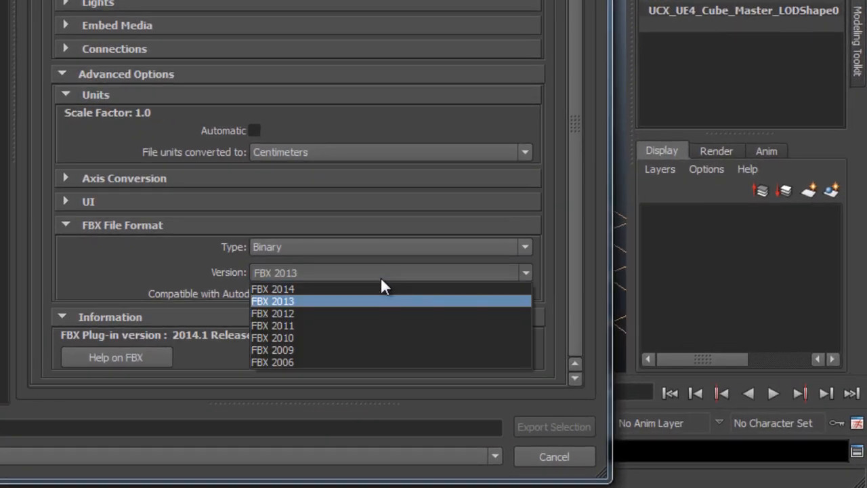
mouse_move(369, 313)
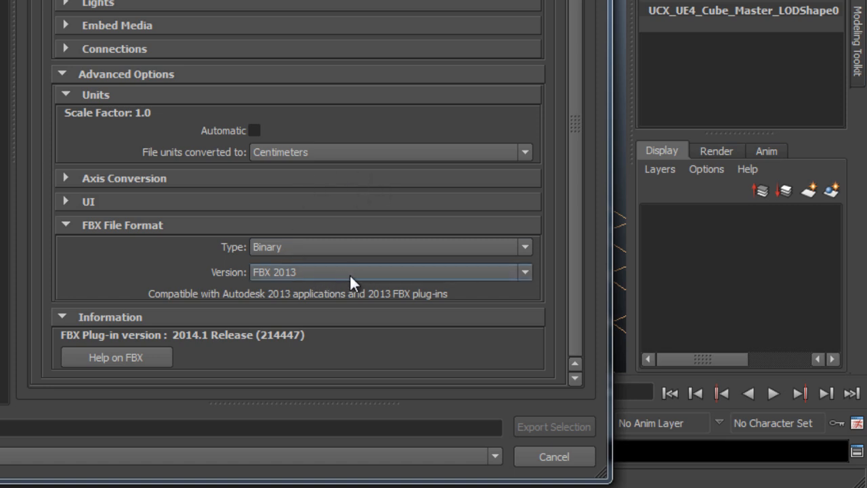
mouse_move(387, 280)
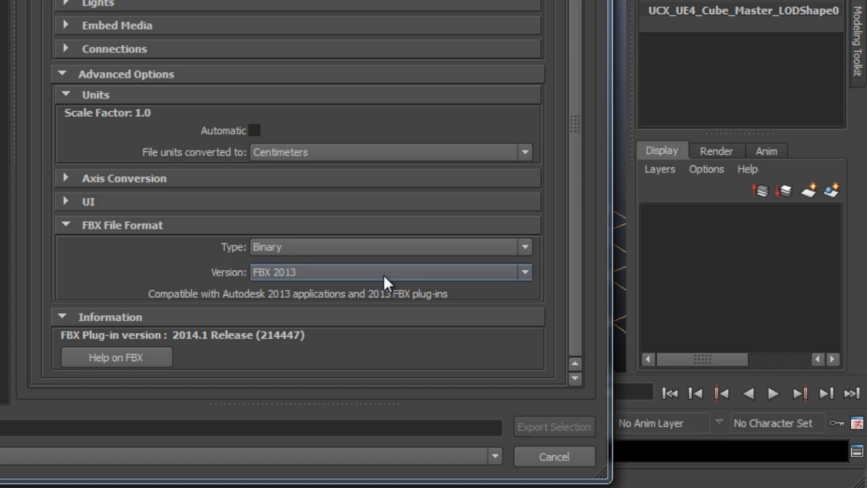
mouse_move(382, 323)
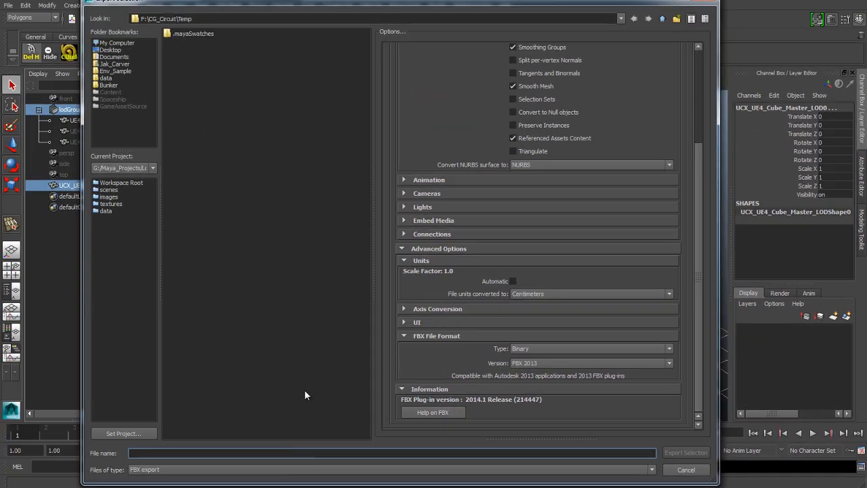
- Export the selection as UE4_Cube_Master.fbx
text(UE4_Cube_Master)
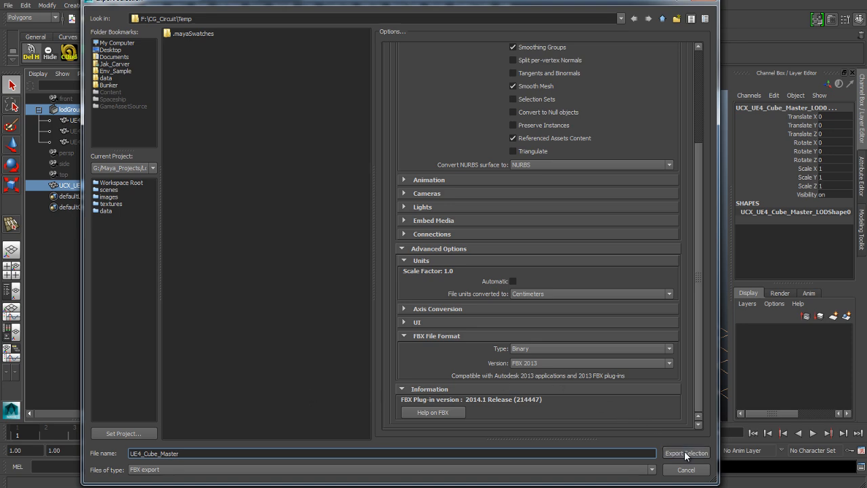
click(686, 452)
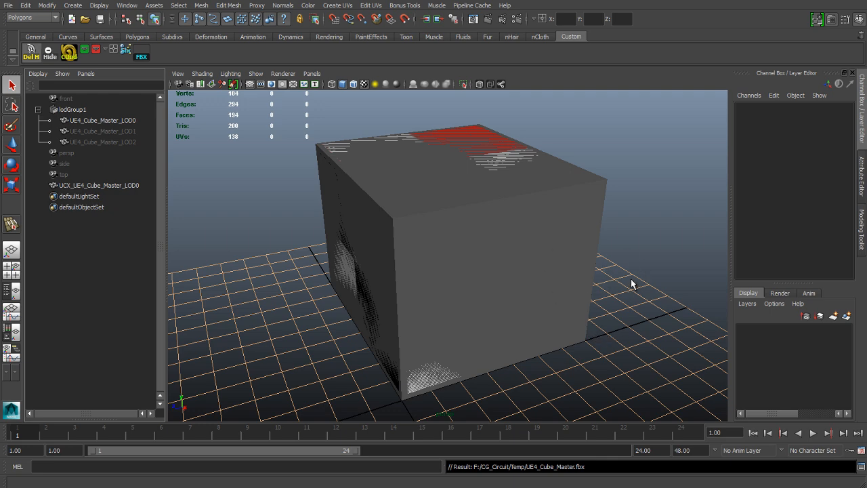